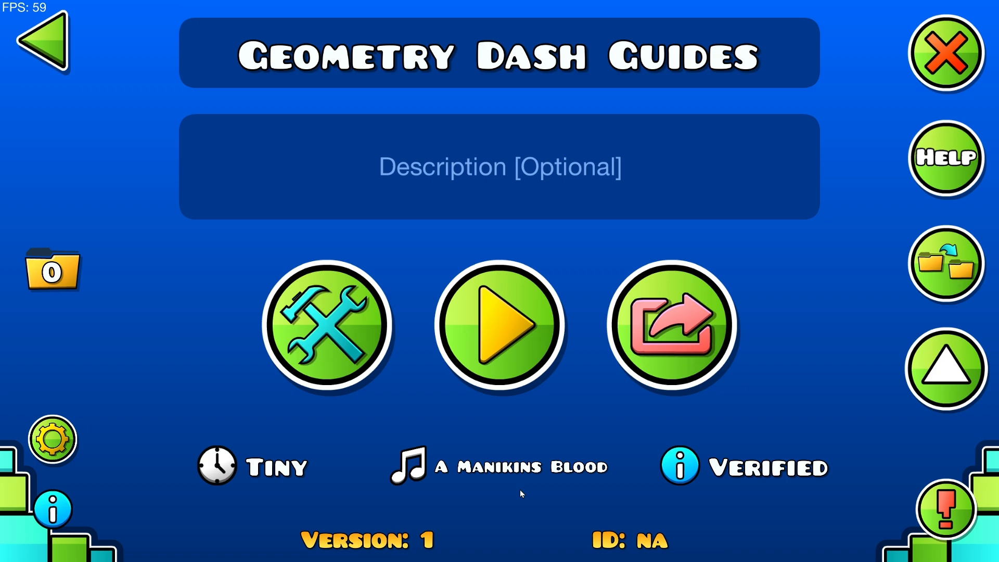
mouse_move(534, 284)
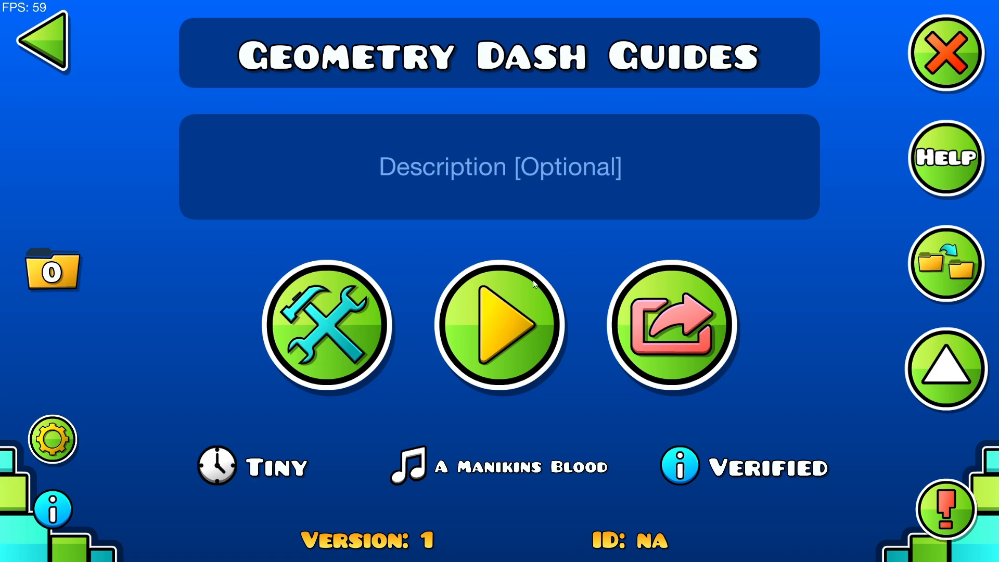
mouse_move(457, 232)
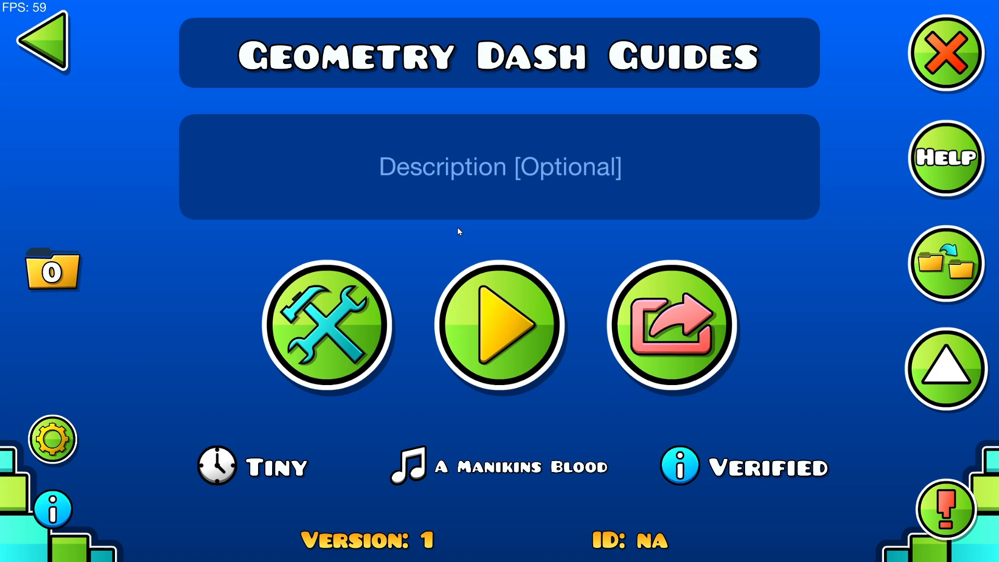
mouse_move(466, 158)
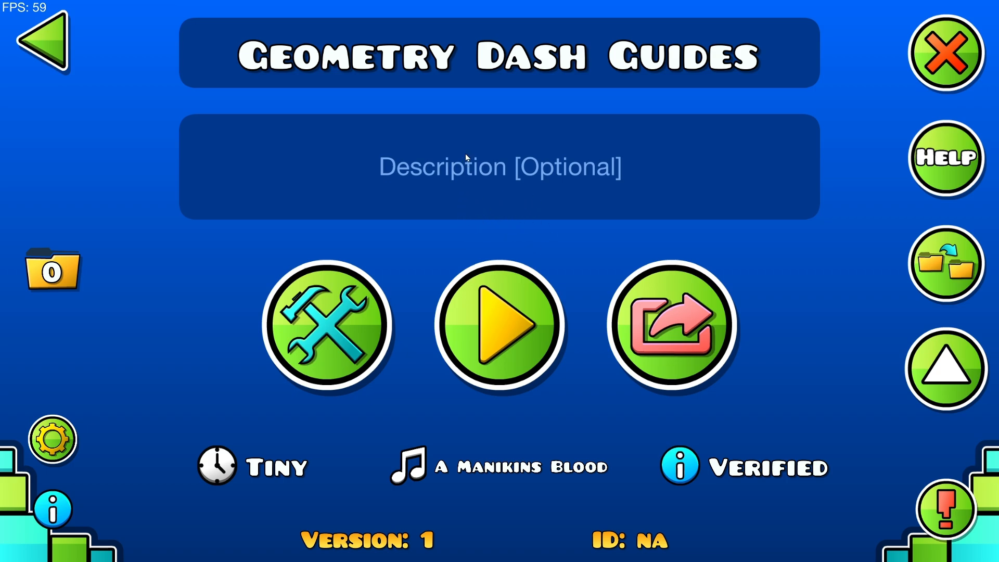
mouse_move(735, 119)
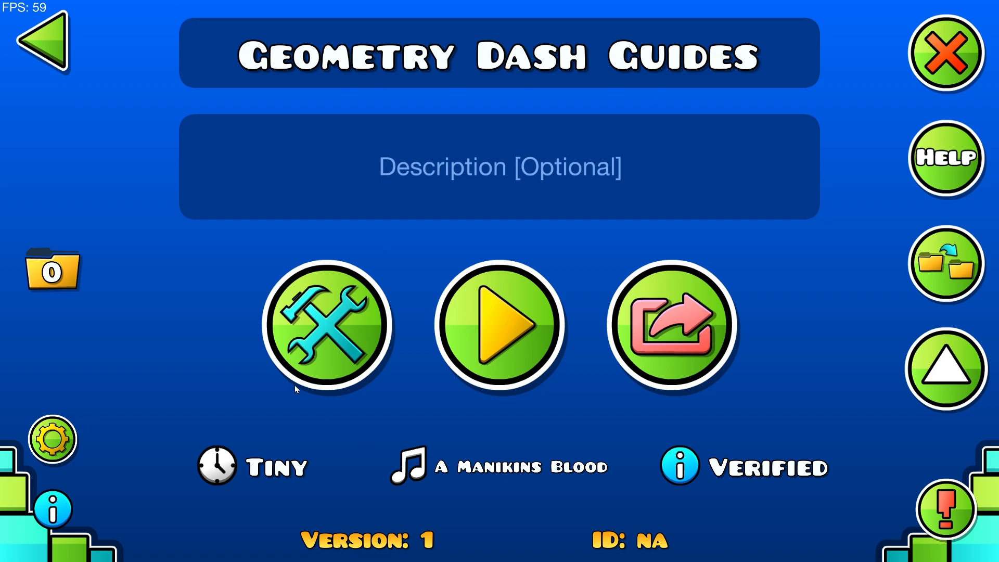
mouse_move(334, 341)
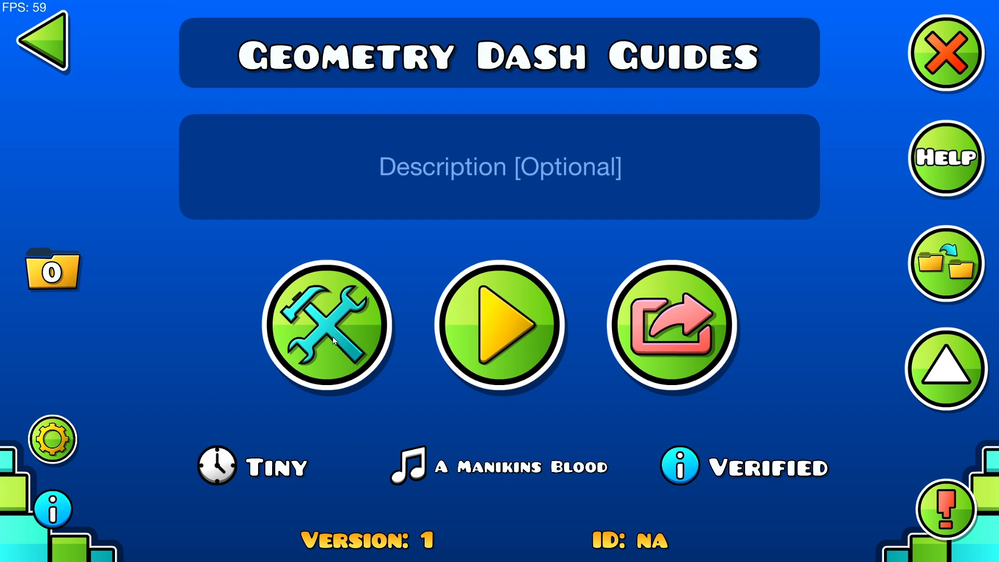
mouse_move(348, 278)
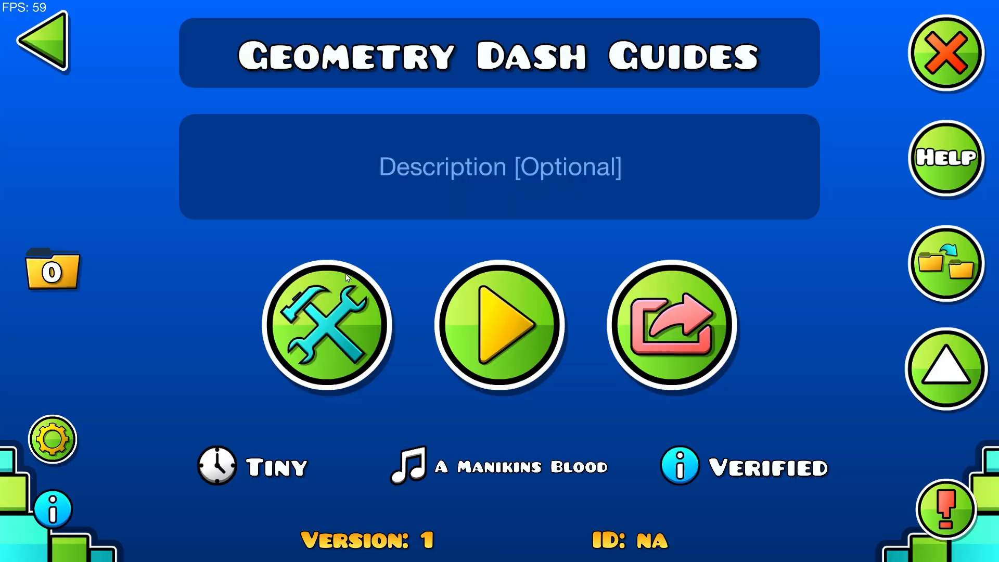
Open the level in the editor and place a black block and an Alpha trigger.
left_click(327, 327)
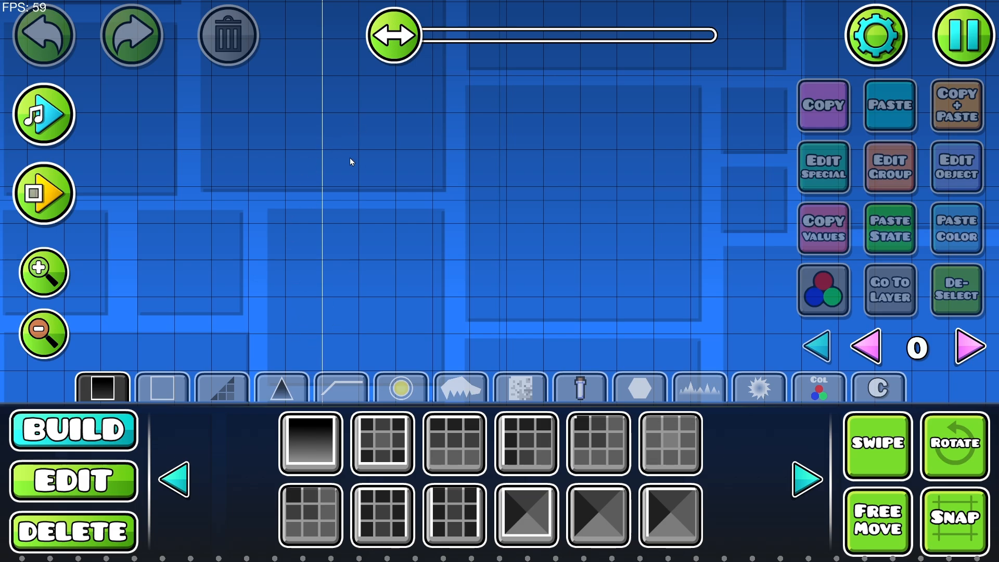
left_click(73, 481)
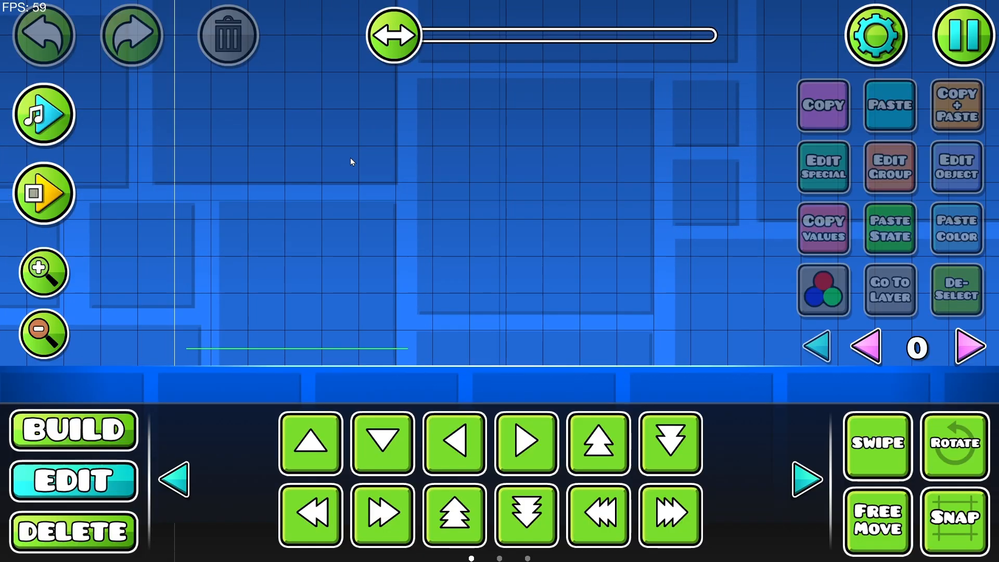
left_click(72, 430)
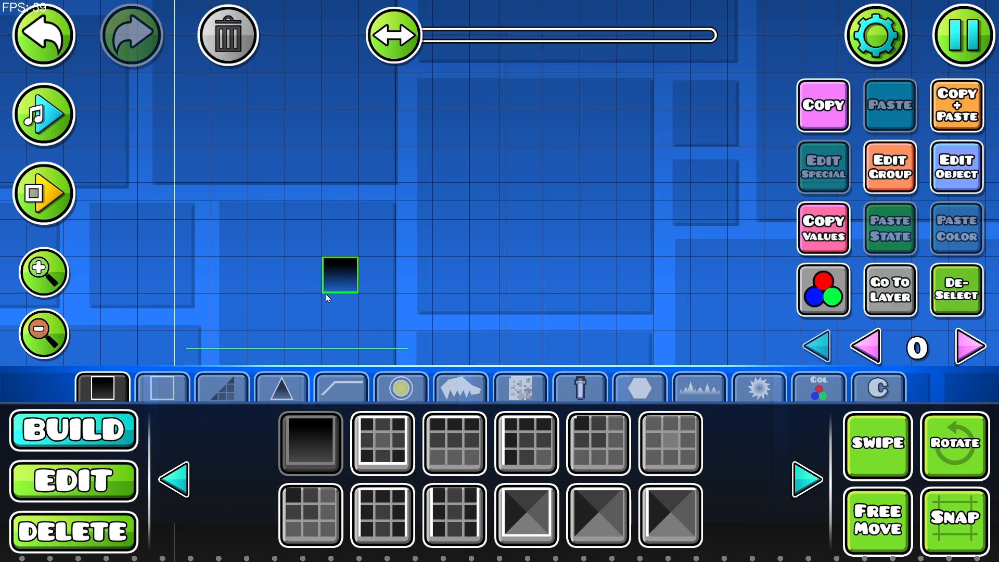
left_click(818, 389)
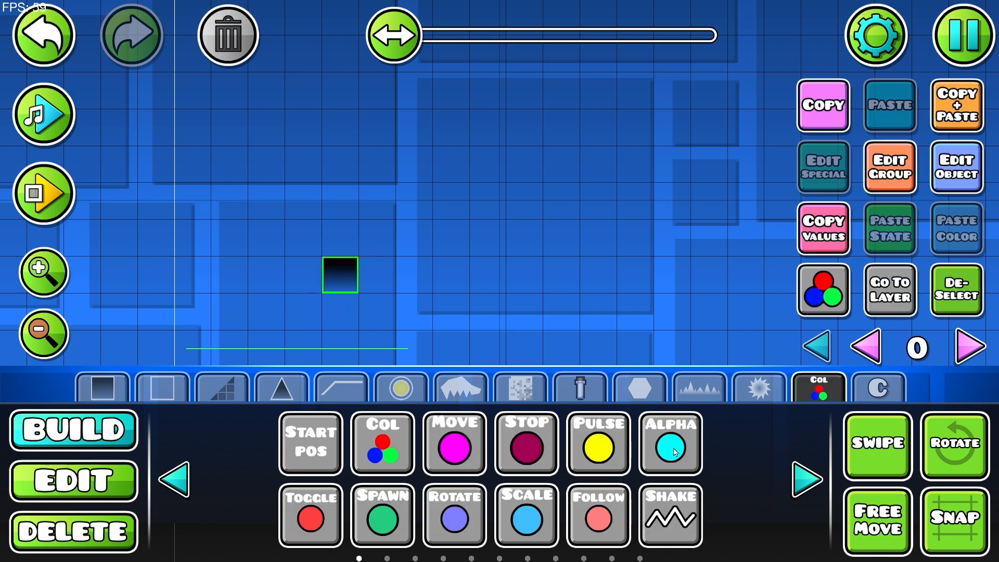
left_click(669, 444)
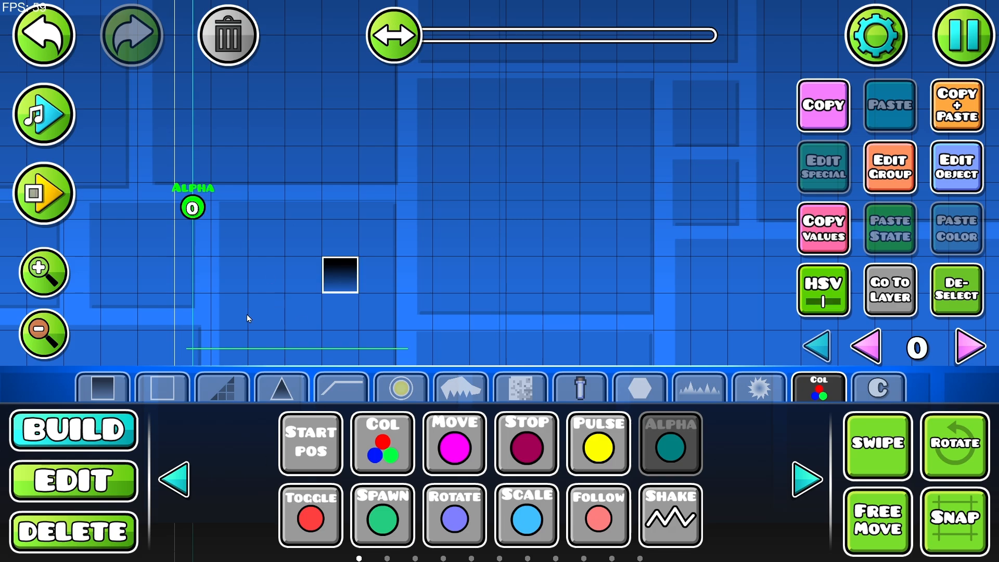
mouse_move(183, 246)
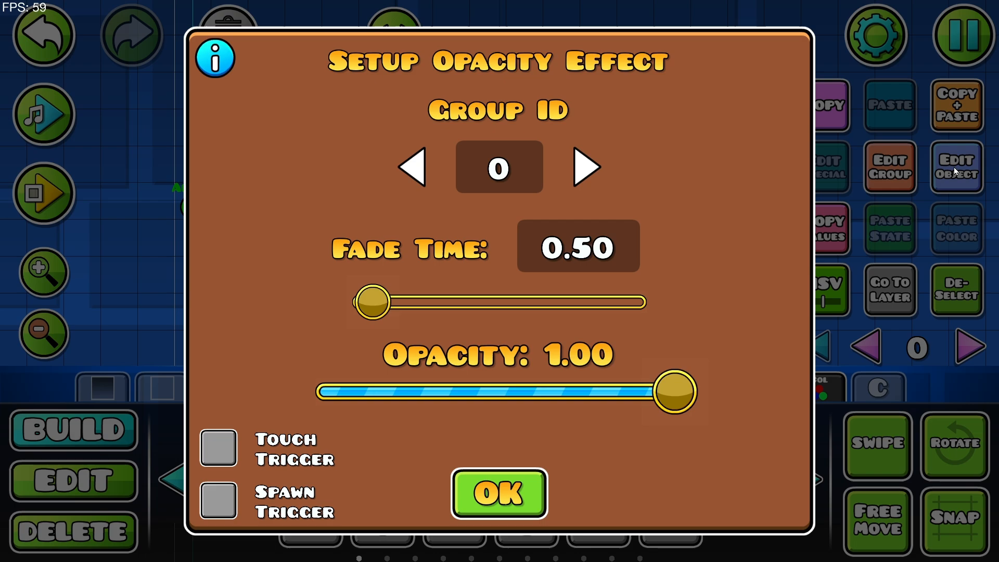
mouse_move(829, 224)
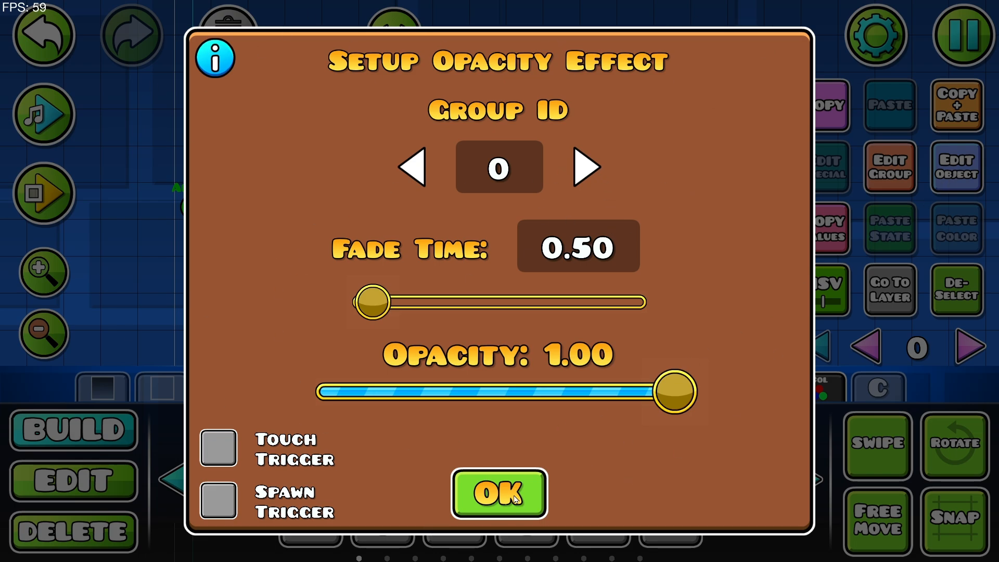
Close the trigger settings and add the block to the next free group, group 1.
left_click(498, 493)
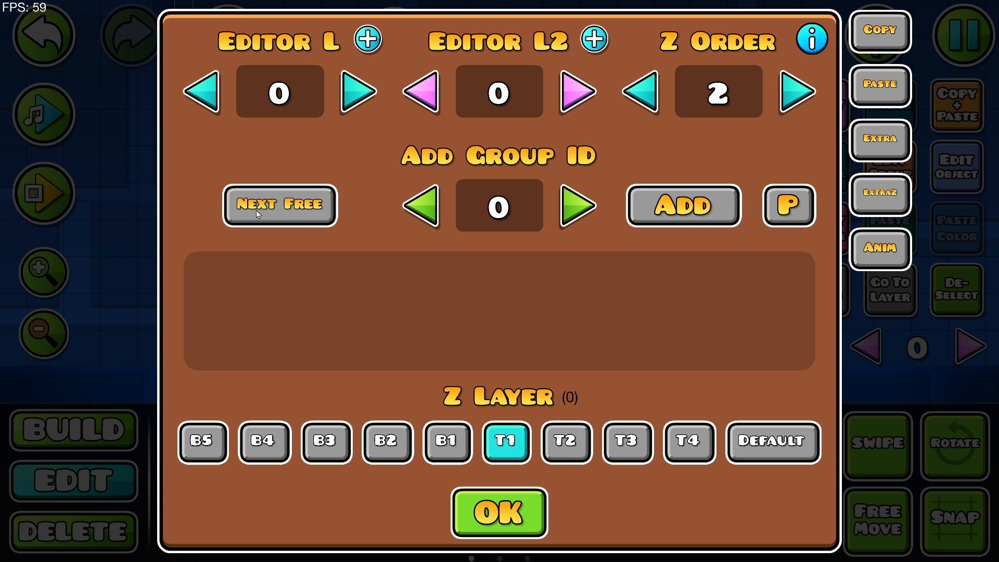
left_click(576, 206)
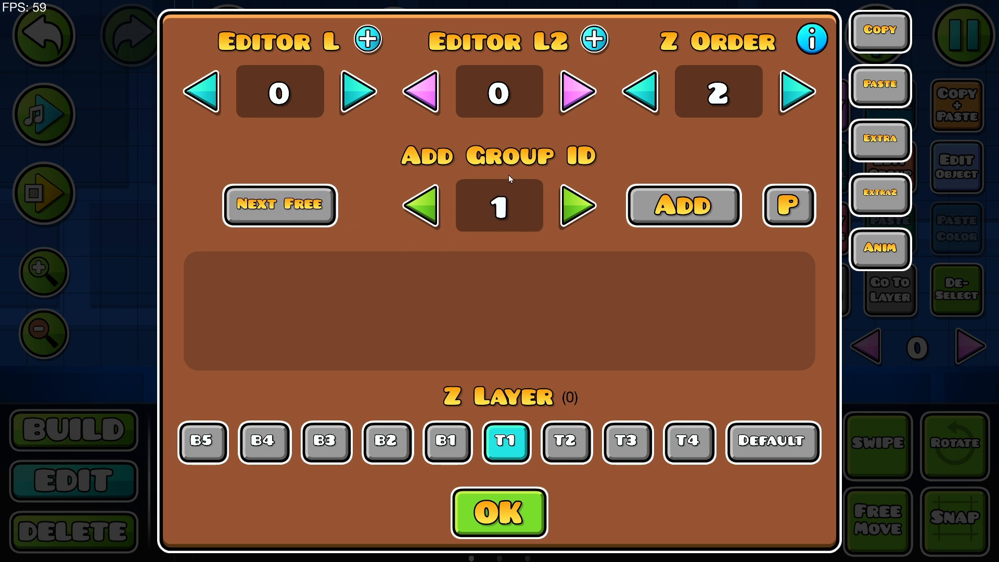
left_click(682, 205)
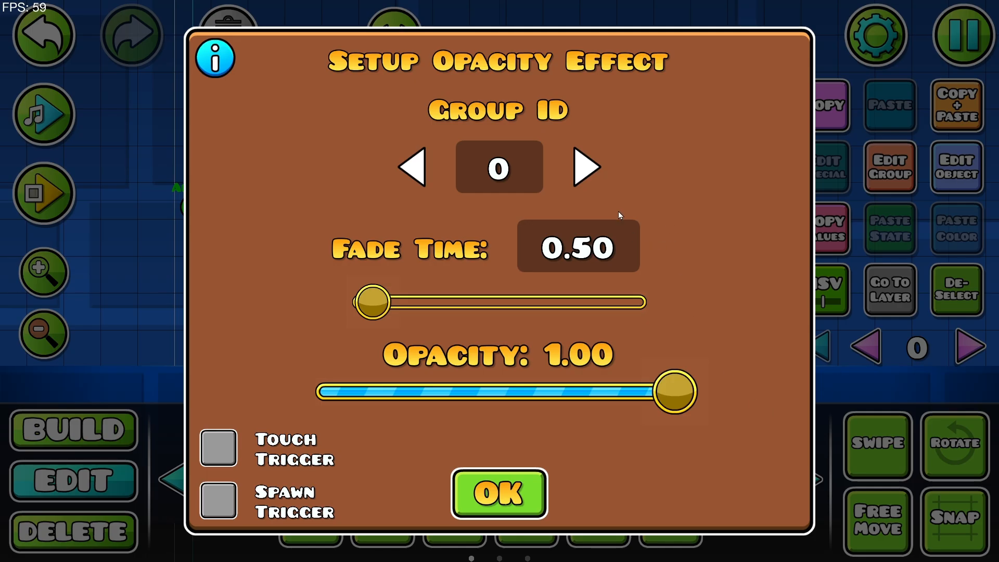
Point the Alpha trigger at group 1, set opacity to 0.45, and confirm.
left_click(587, 167)
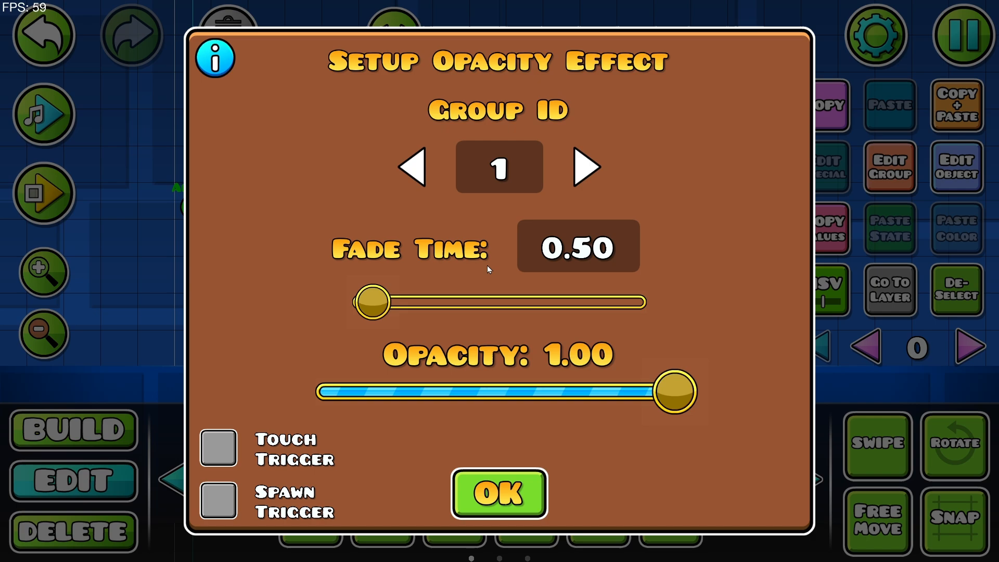
mouse_move(399, 322)
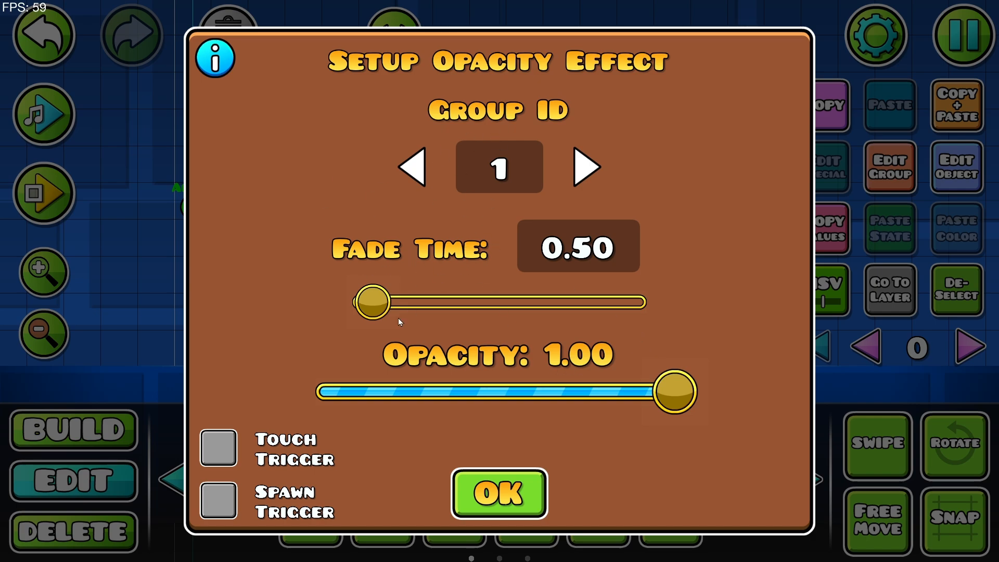
left_click_drag(674, 392, 485, 391)
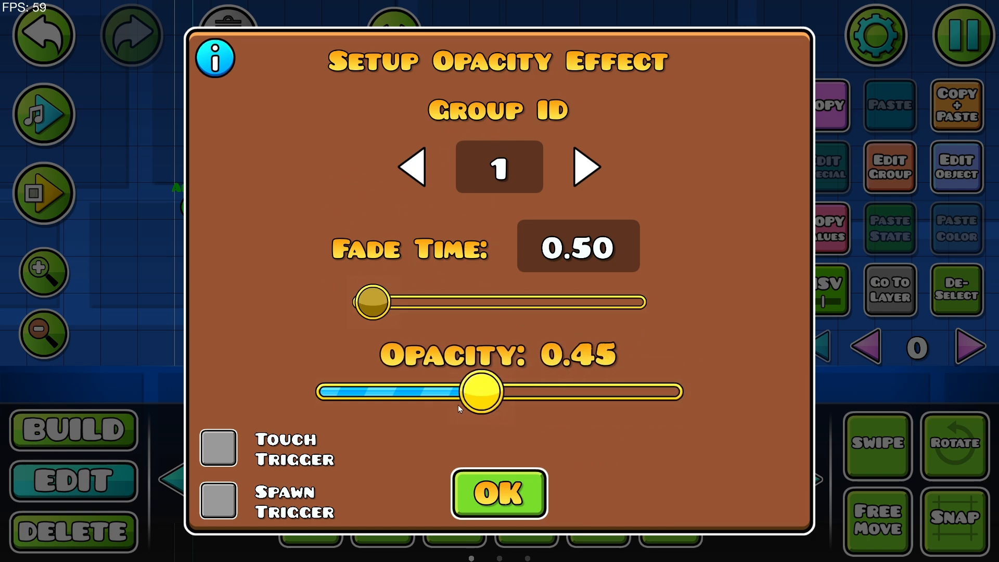
left_click(497, 493)
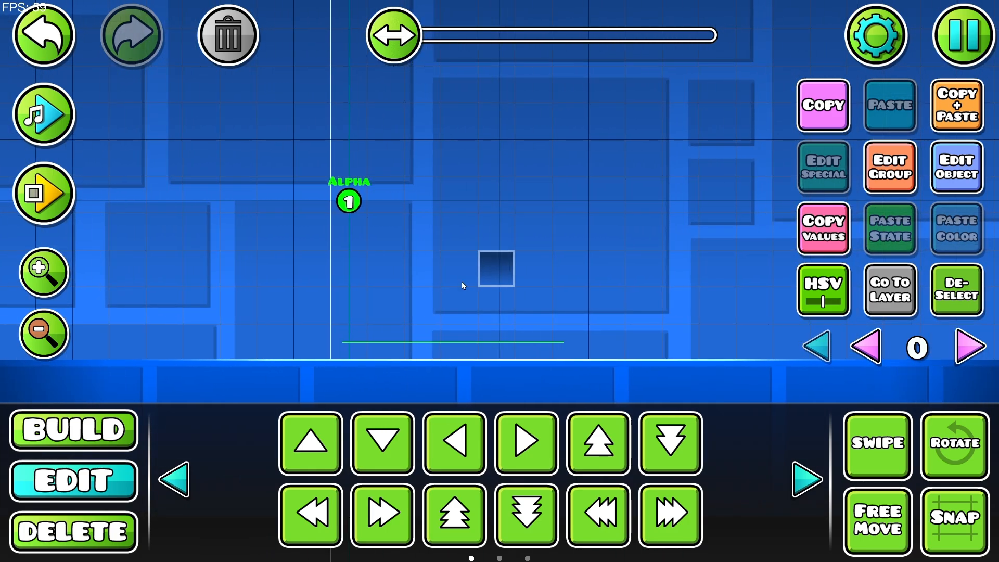
Adjust the Alpha trigger's fade time, close its settings, and reopen them.
left_click(962, 35)
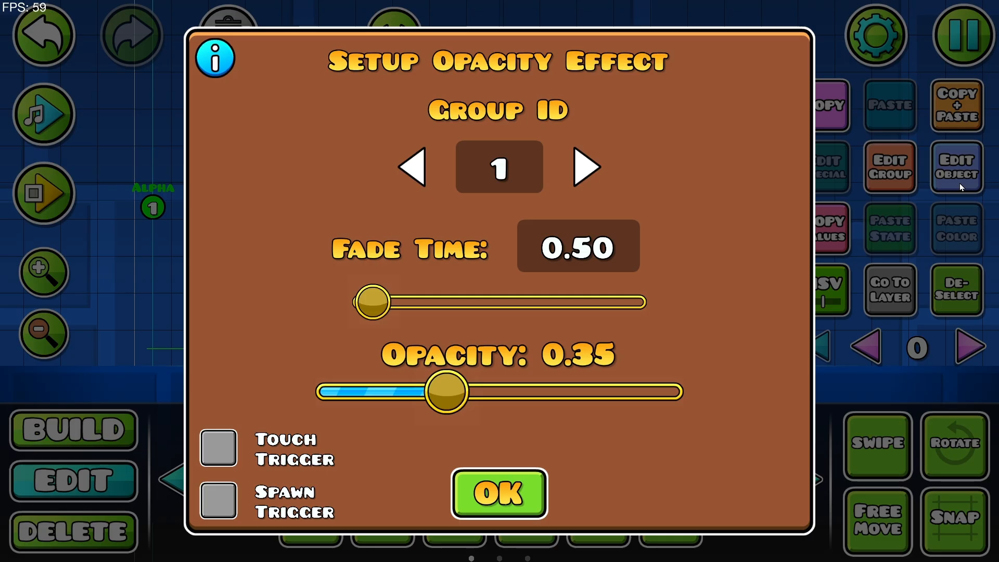
left_click_drag(375, 302, 371, 303)
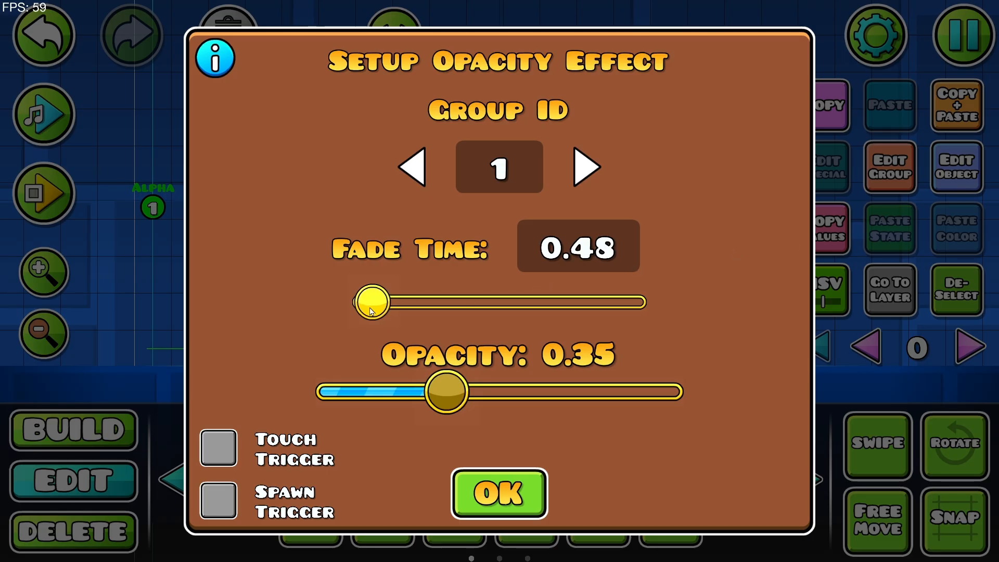
left_click(499, 493)
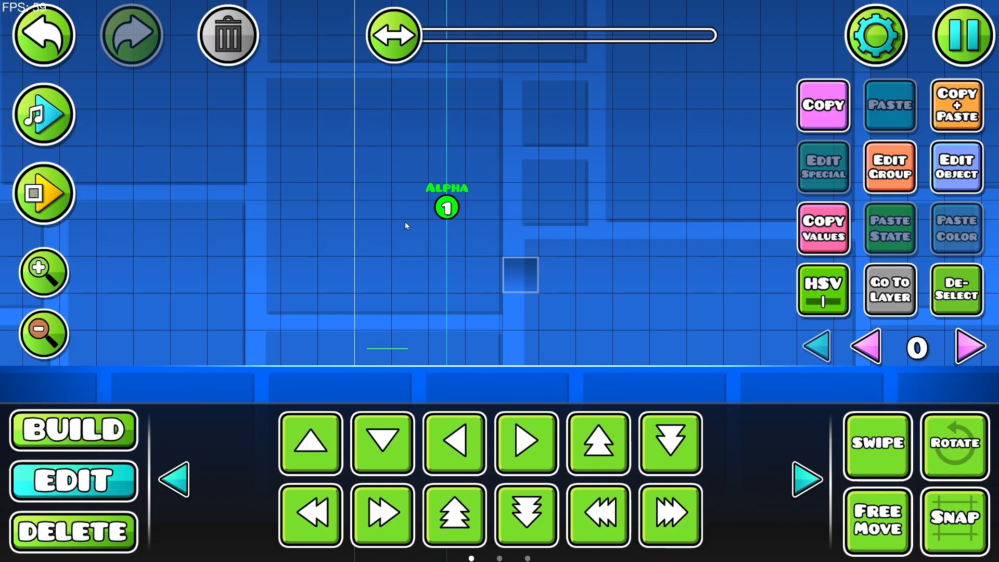
left_click(44, 193)
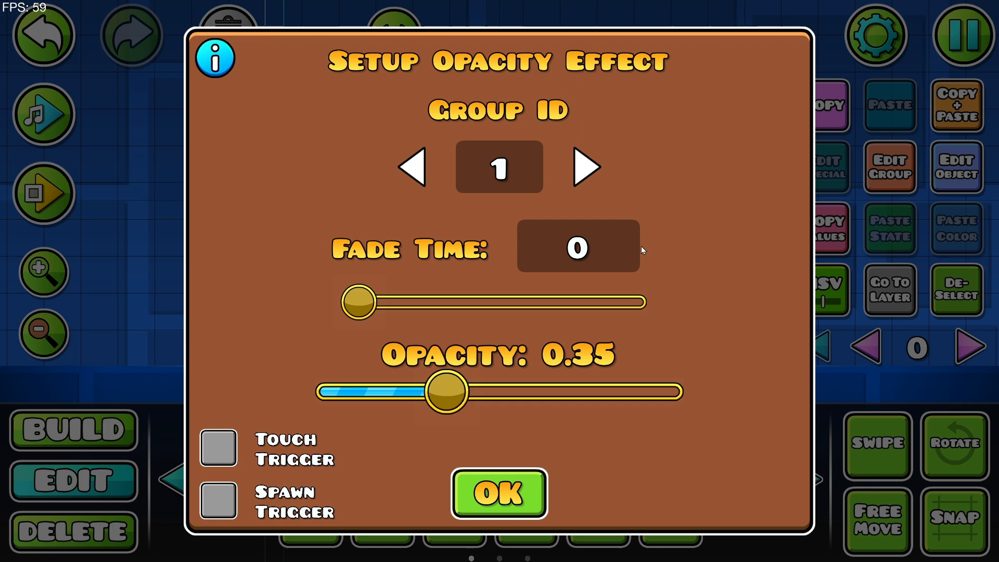
Set the Alpha trigger's fade time to 7.02 with opacity 0.00.
left_click_drag(360, 301, 643, 302)
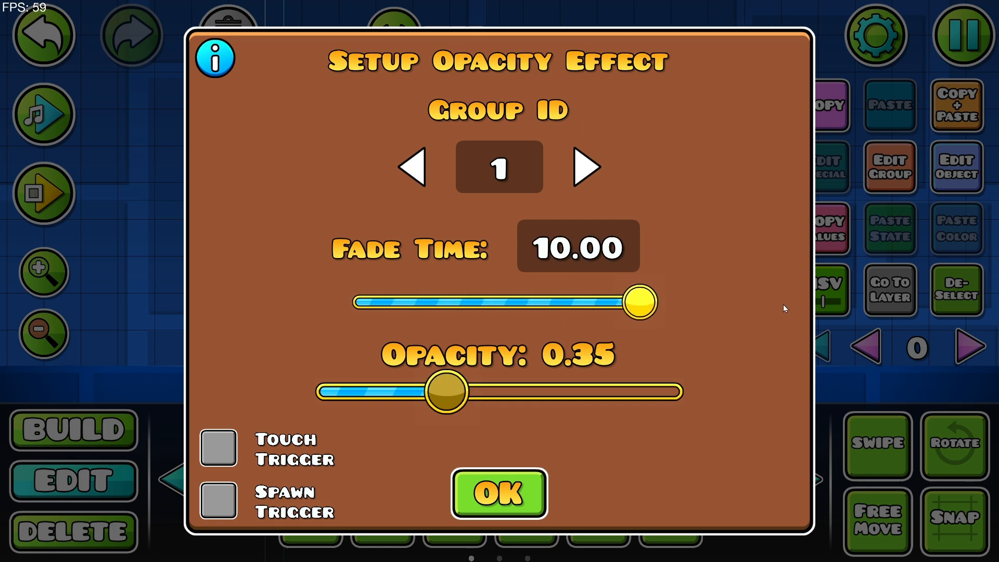
left_click(498, 493)
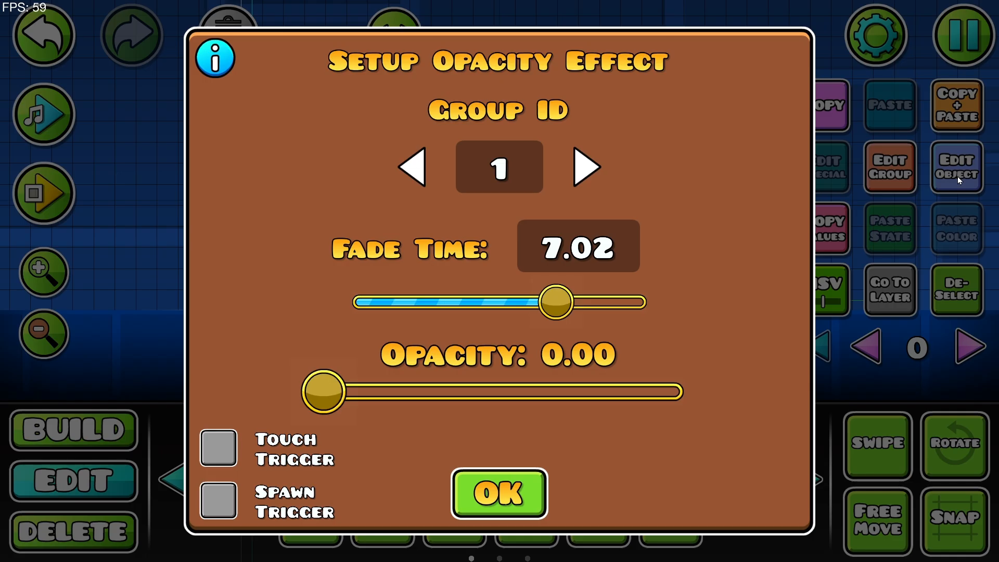
Set the Alpha trigger to opacity 1.00 with a fade time of about 1.02 seconds.
left_click_drag(557, 300, 496, 303)
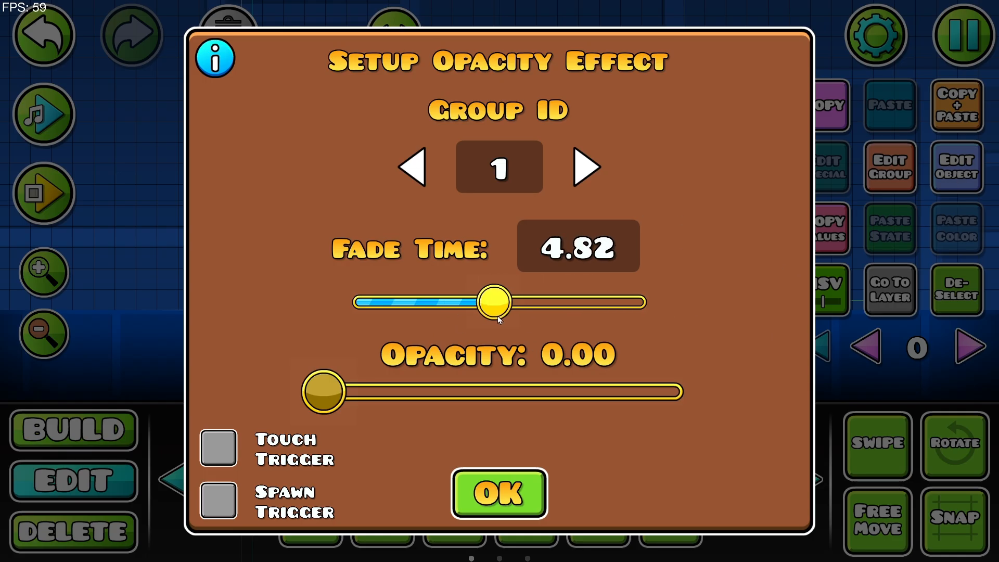
left_click_drag(322, 391, 451, 391)
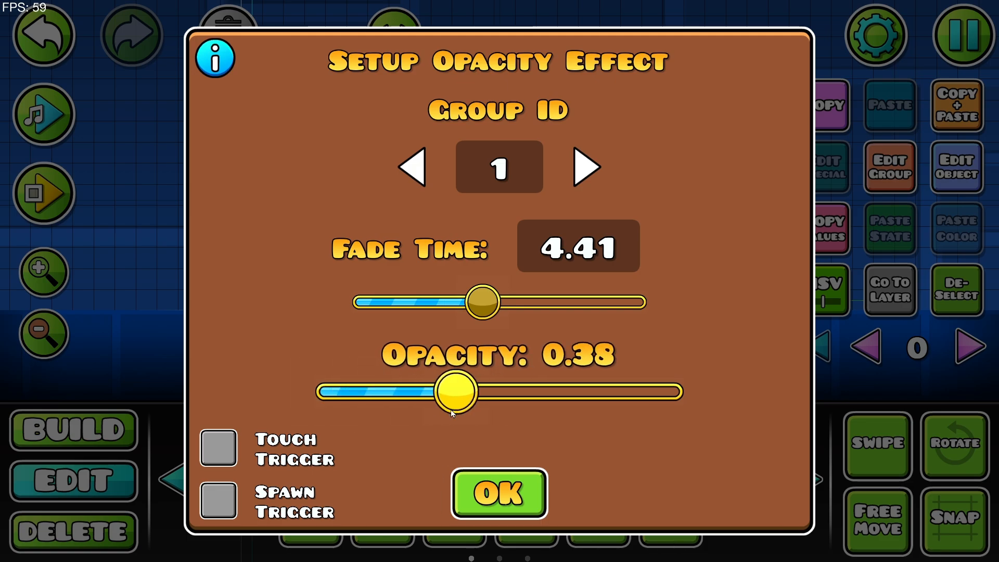
left_click(499, 493)
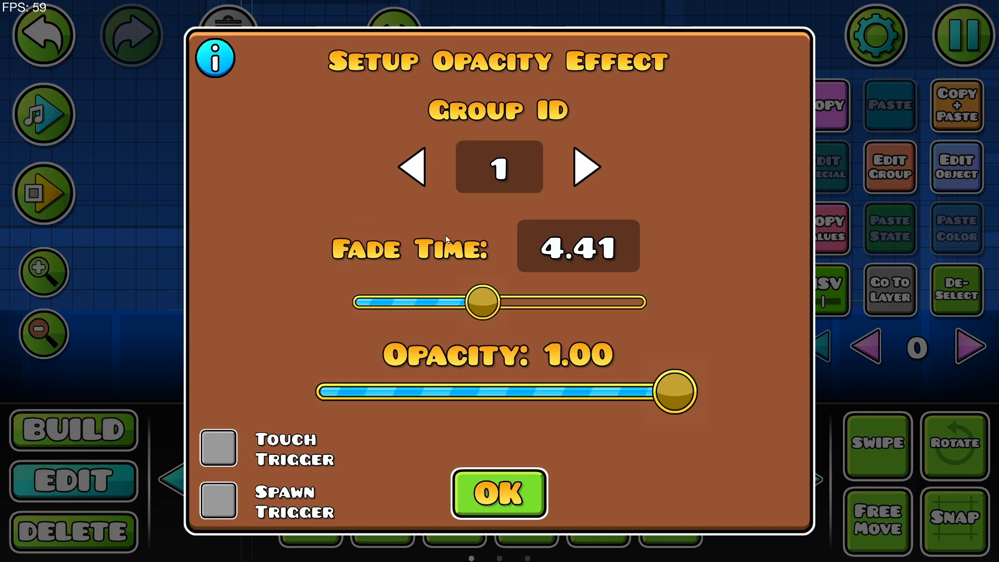
left_click_drag(482, 301, 526, 304)
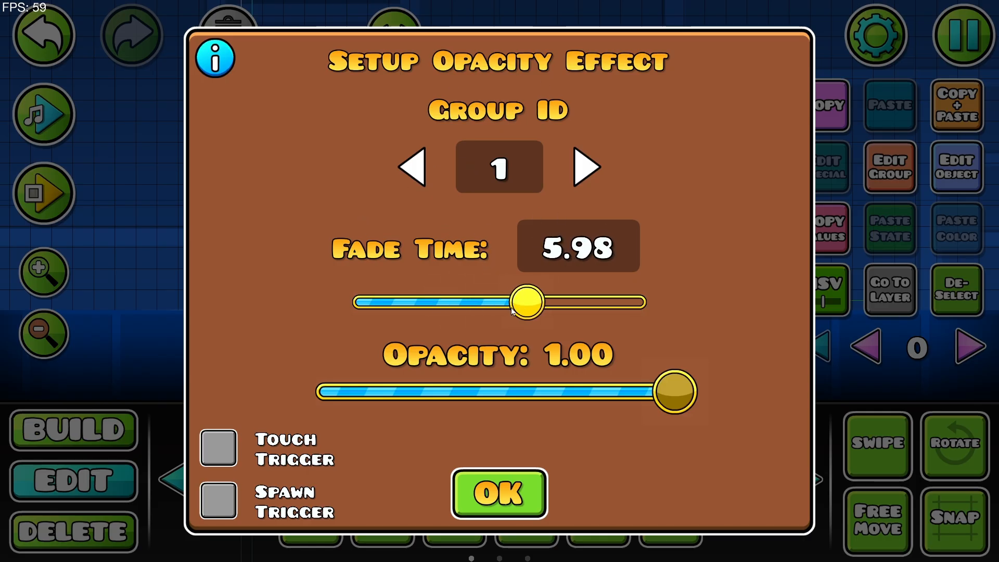
left_click_drag(527, 301, 381, 301)
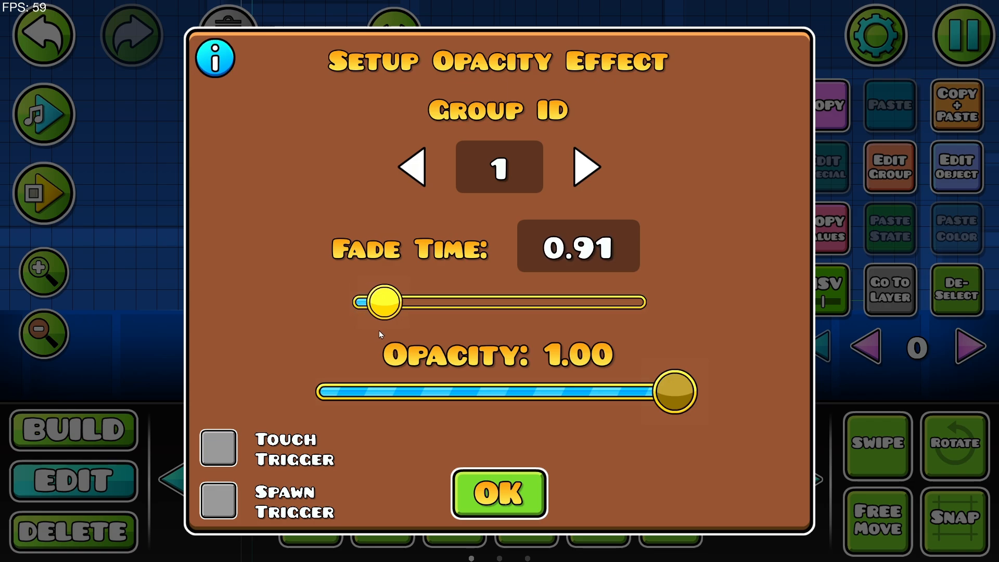
left_click_drag(382, 302, 391, 302)
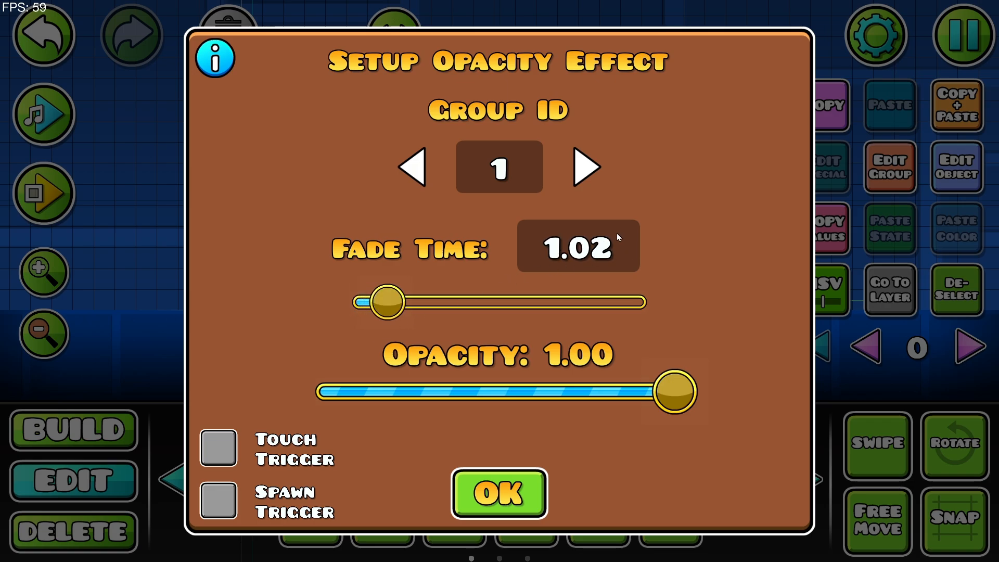
Give the Alpha trigger a 1-second fade to 0.09 opacity, then playtest the level.
left_click(577, 248)
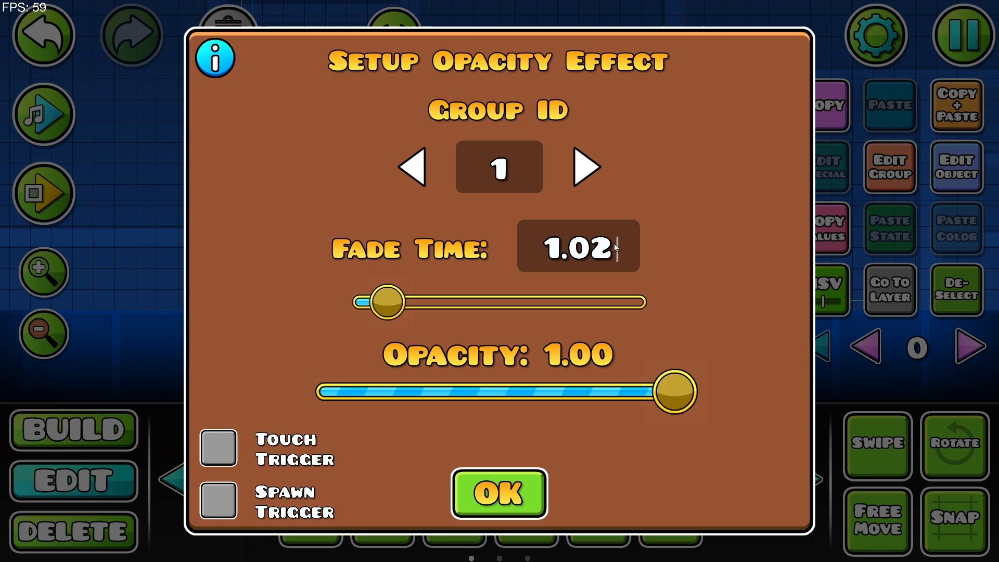
left_click(498, 493)
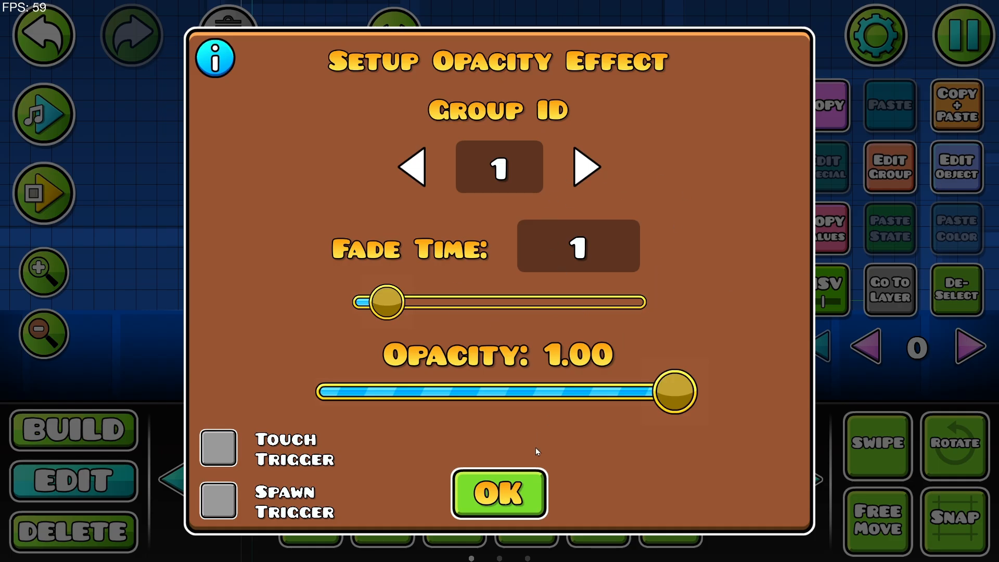
left_click(498, 493)
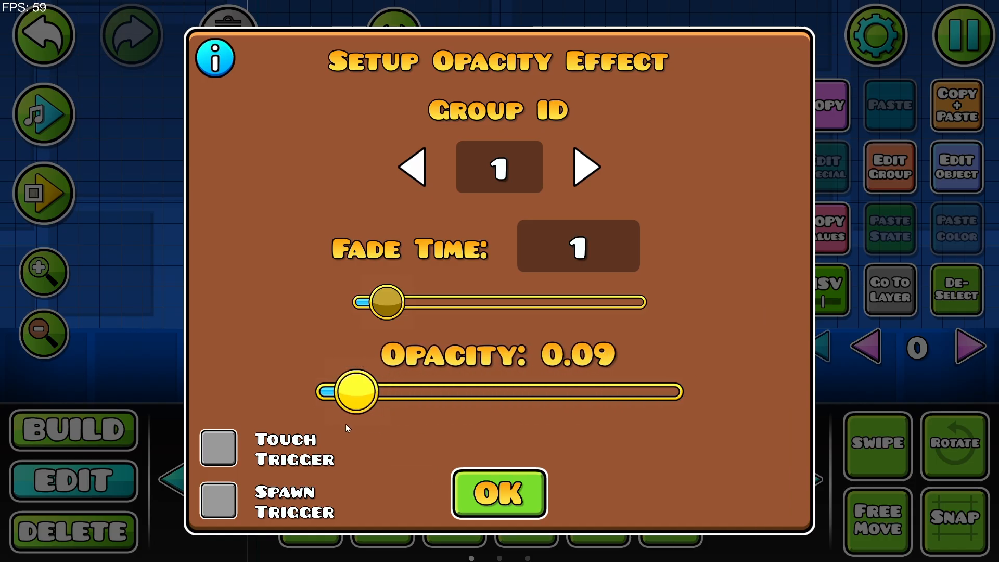
left_click(498, 493)
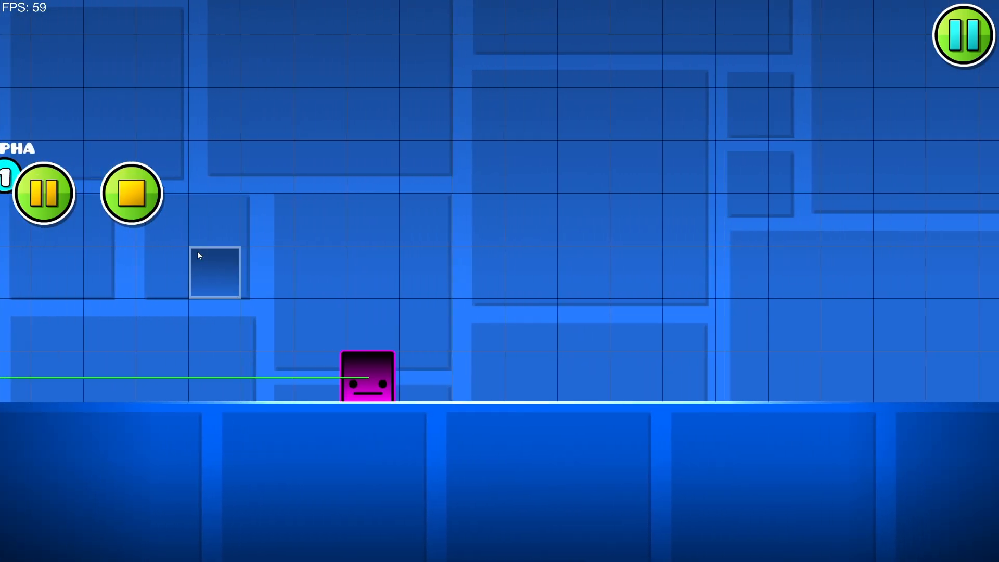